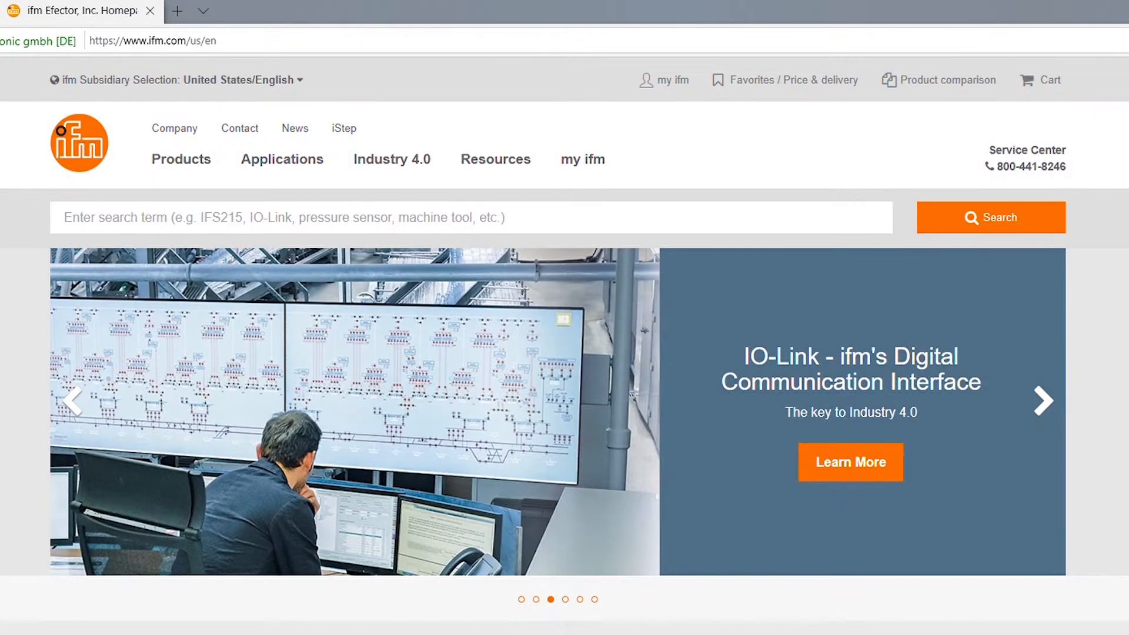
- Download the Startup Package | IO-Link | EtherNet/IP from the IO-Link setup software downloads
left_click(496, 160)
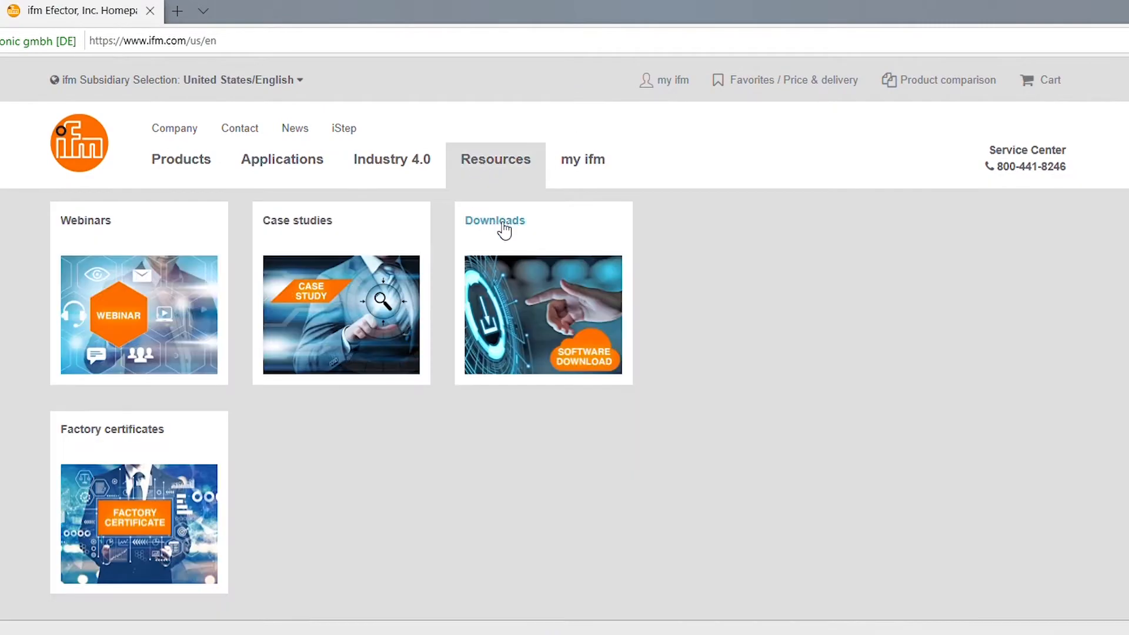
left_click(494, 221)
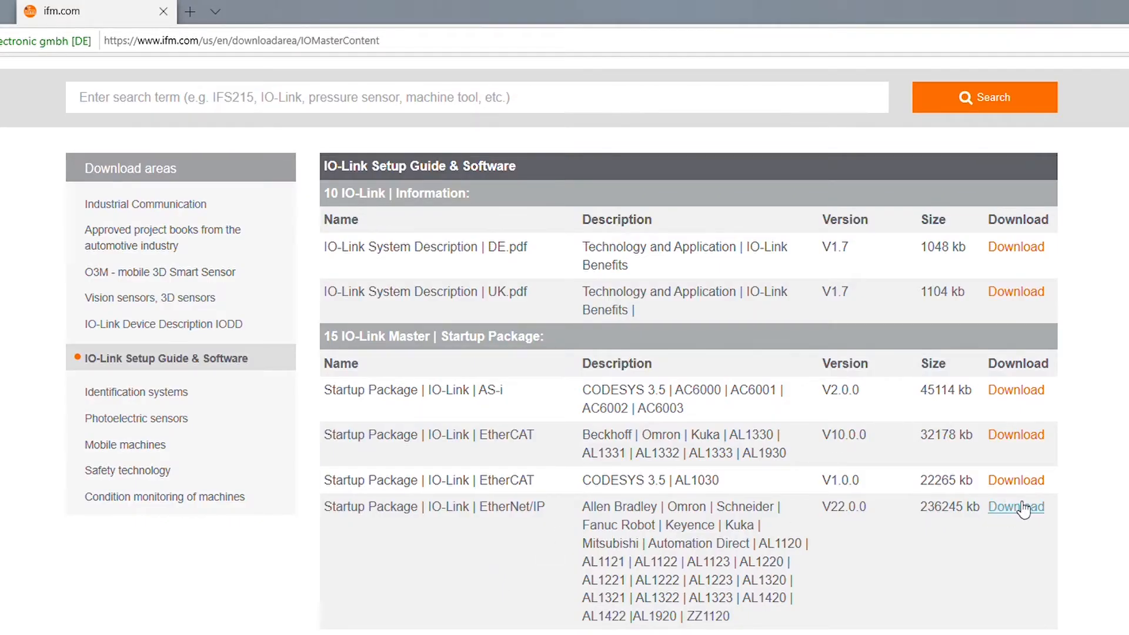
left_click(1016, 507)
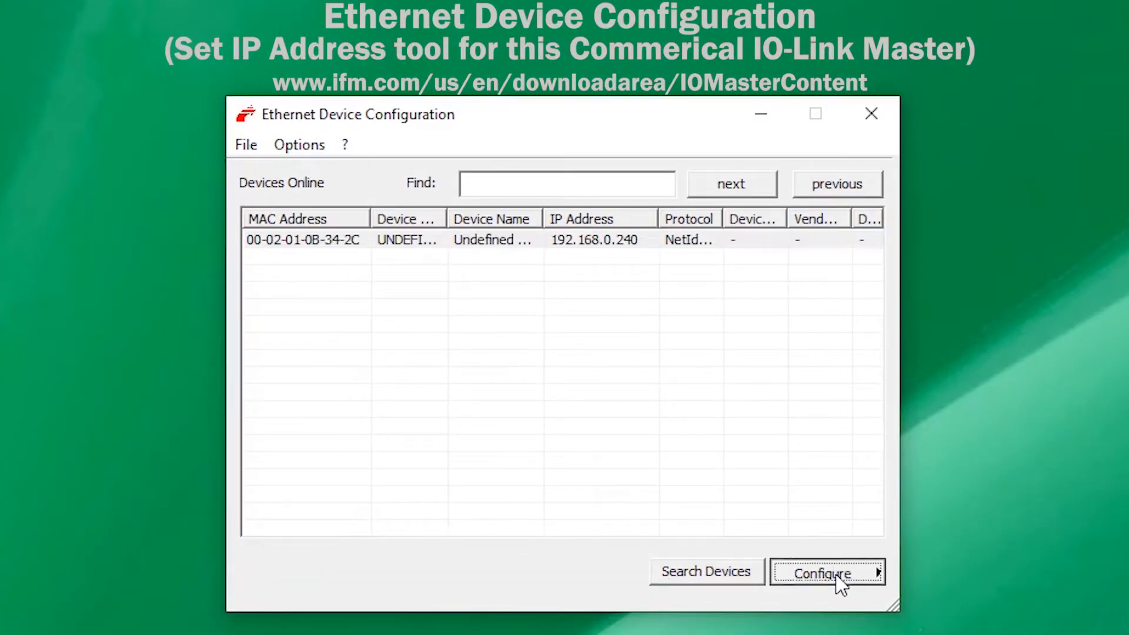
- Give the detected IO-Link master IP address 192.168.0.240 with its subnet mask
left_click(823, 571)
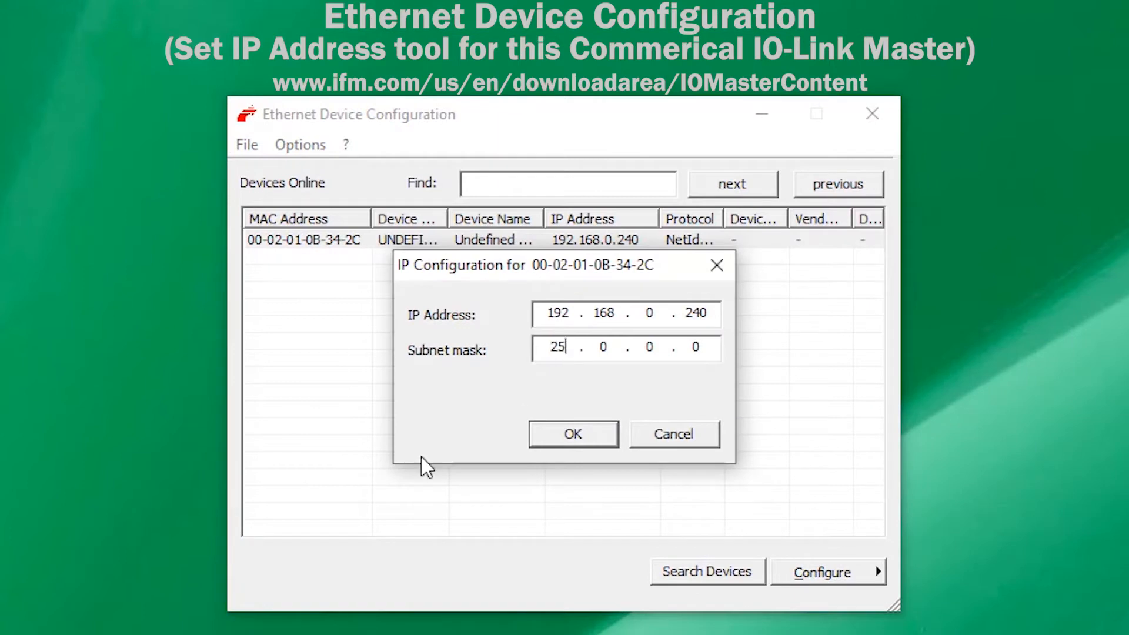
left_click(573, 434)
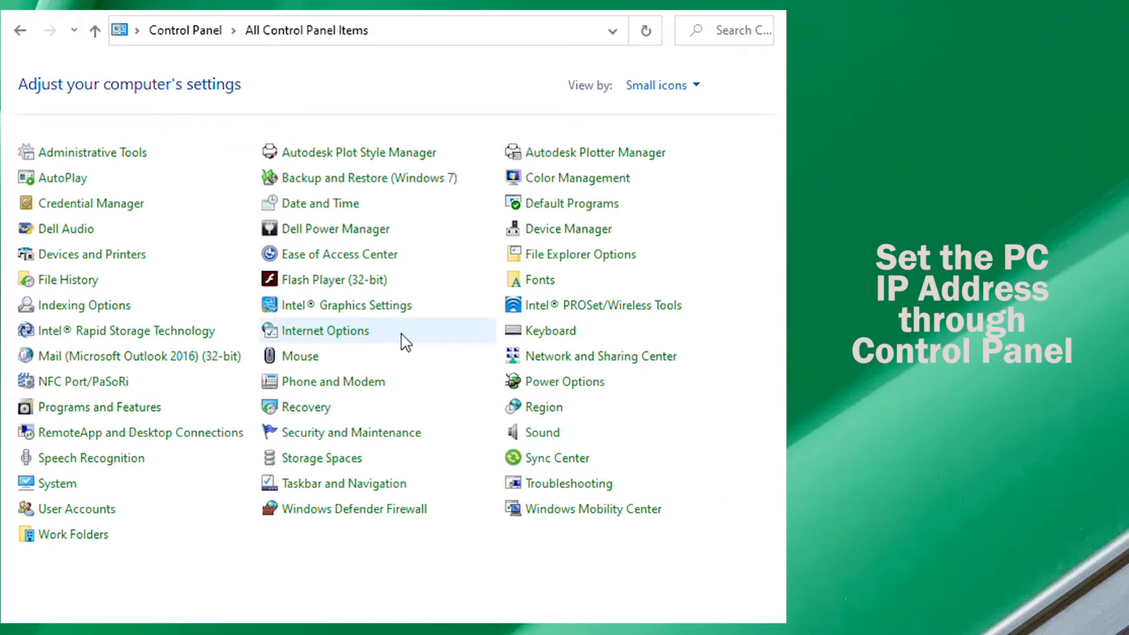
- Open the TCP/IPv4 properties of the PC's Ethernet adapter via Network and Sharing Center
left_click(601, 355)
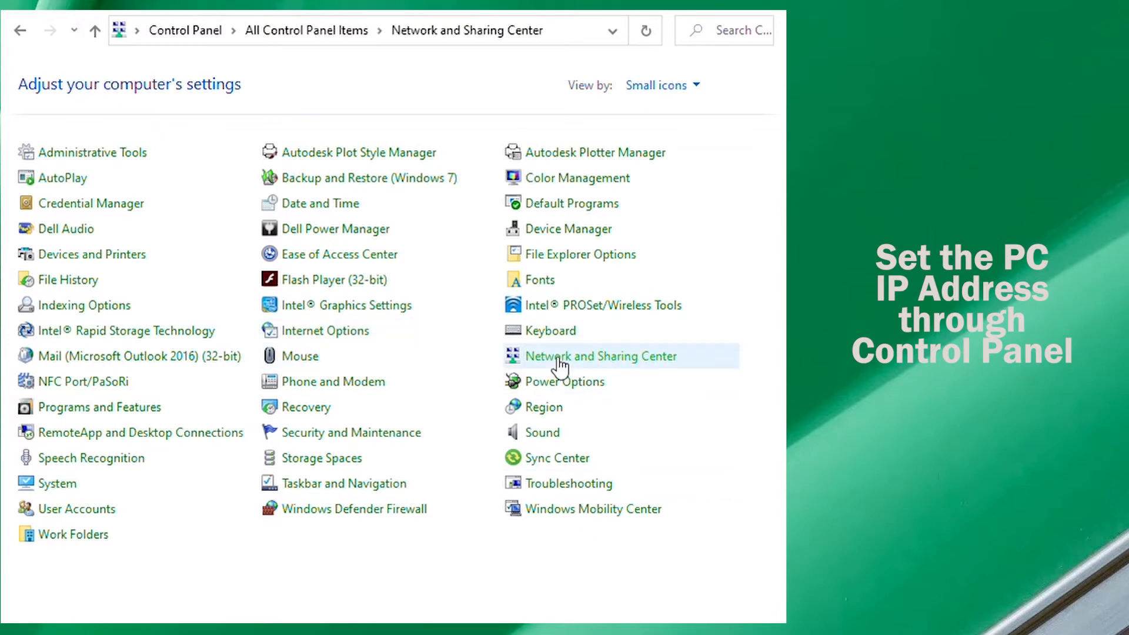
left_click(600, 355)
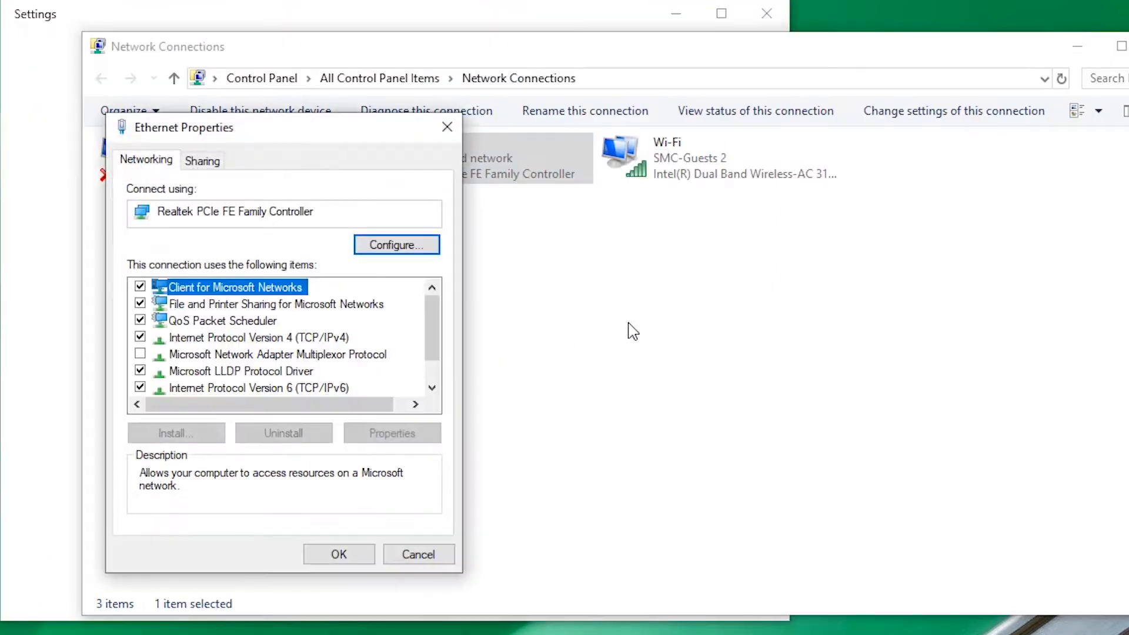
left_click(259, 337)
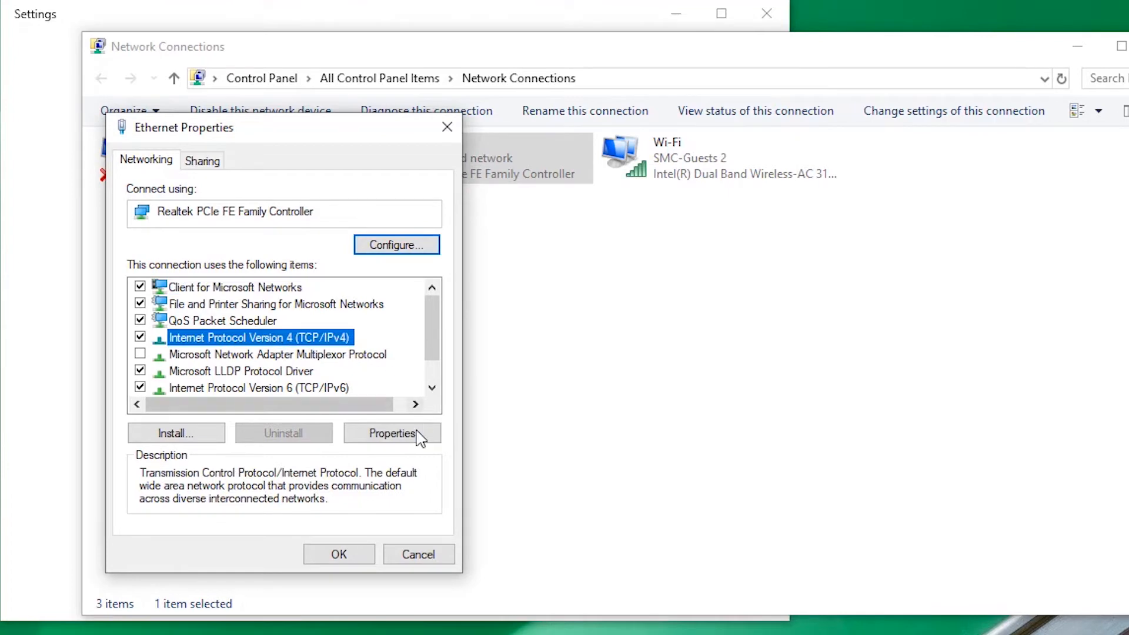
left_click(392, 433)
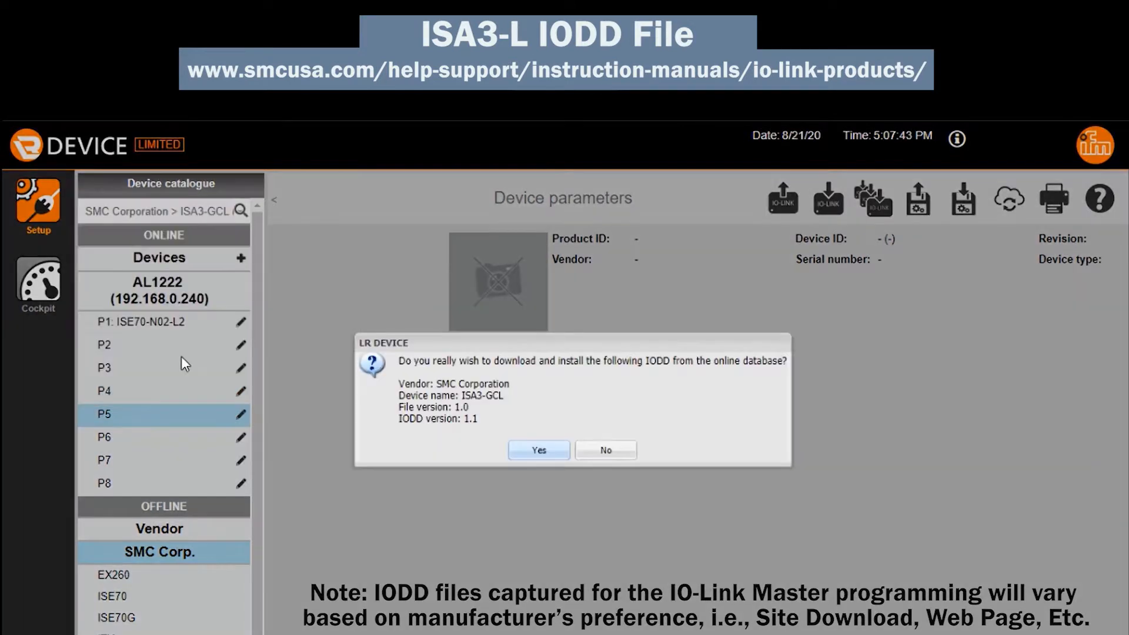
- Download the ISA3-GCL IODD and assign ISA3-GCL-M to the master port
left_click(539, 450)
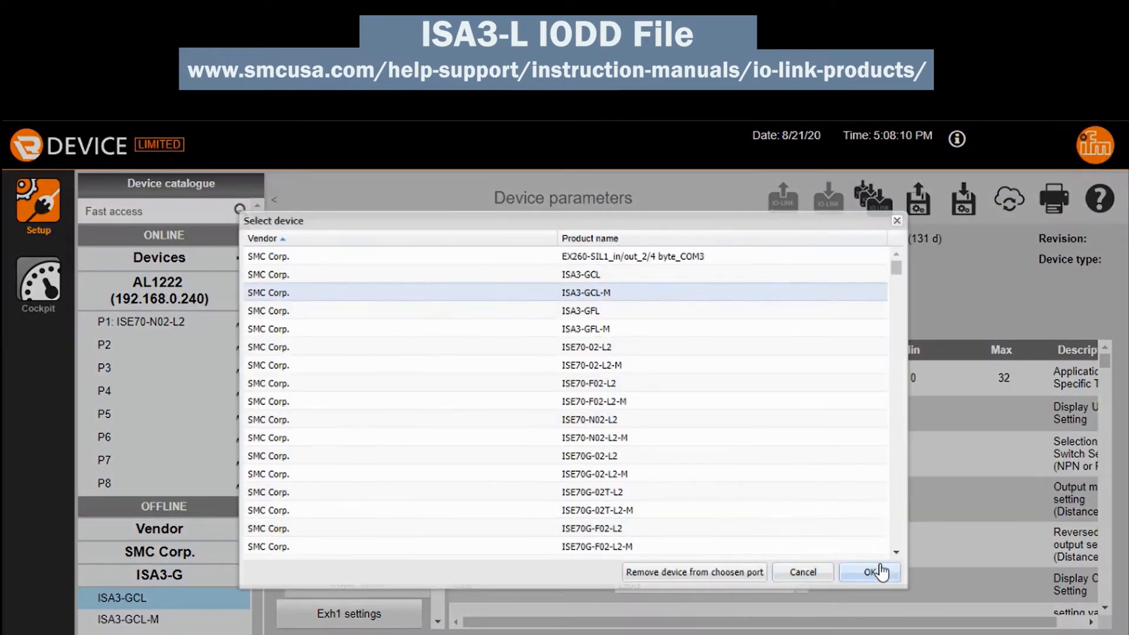
left_click(868, 572)
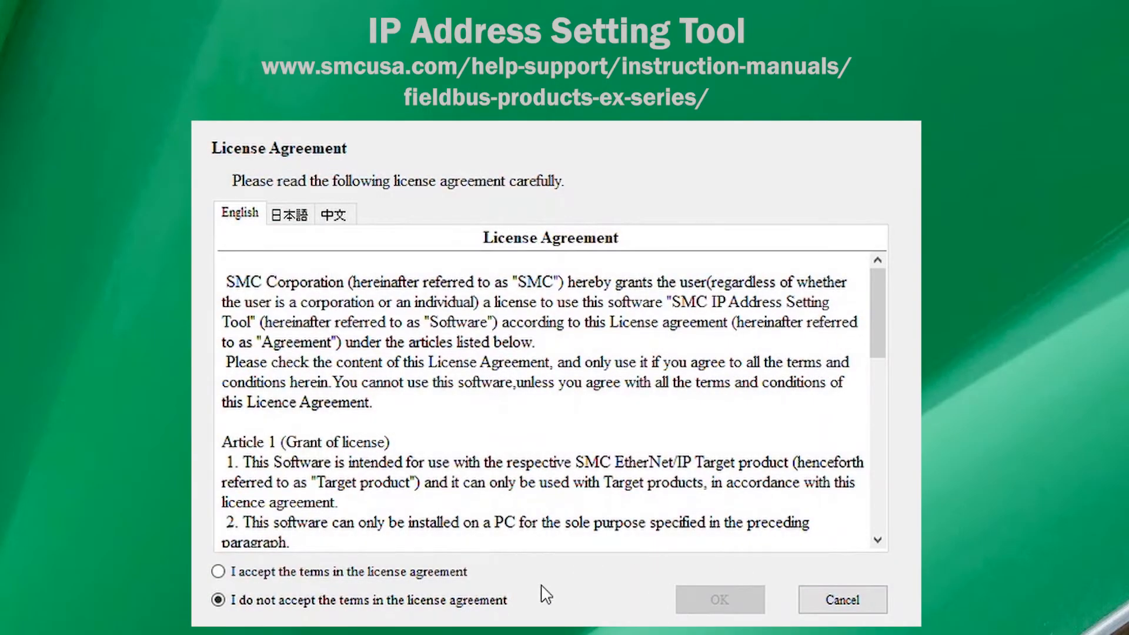
- Accept the SMC tool licence and confirm the Realtek interface and subnet mask
left_click(218, 572)
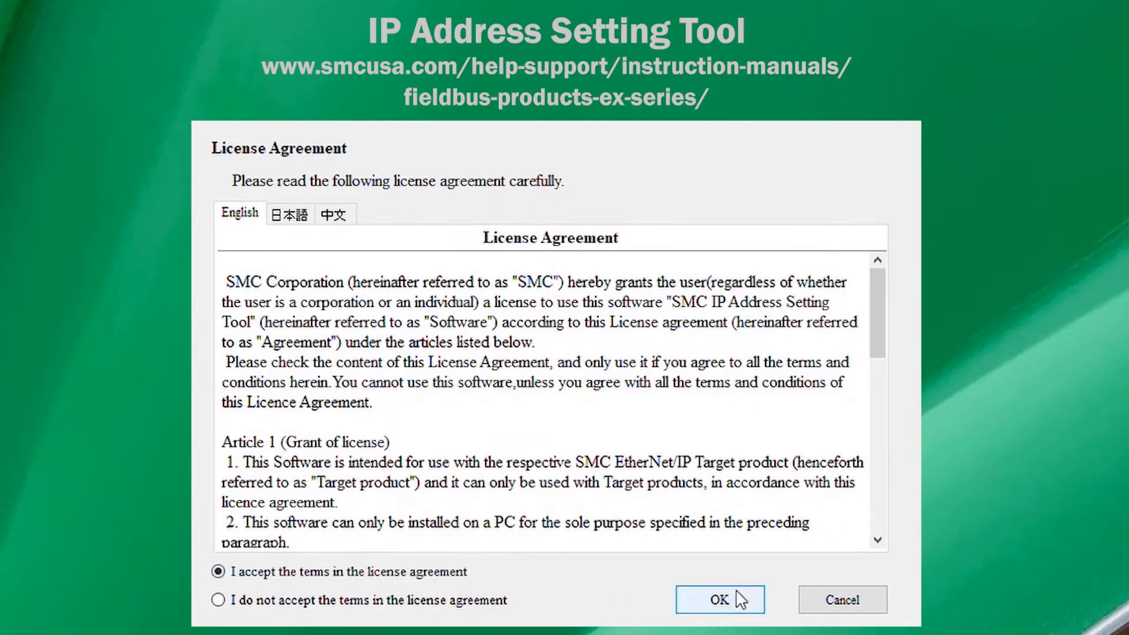
left_click(718, 598)
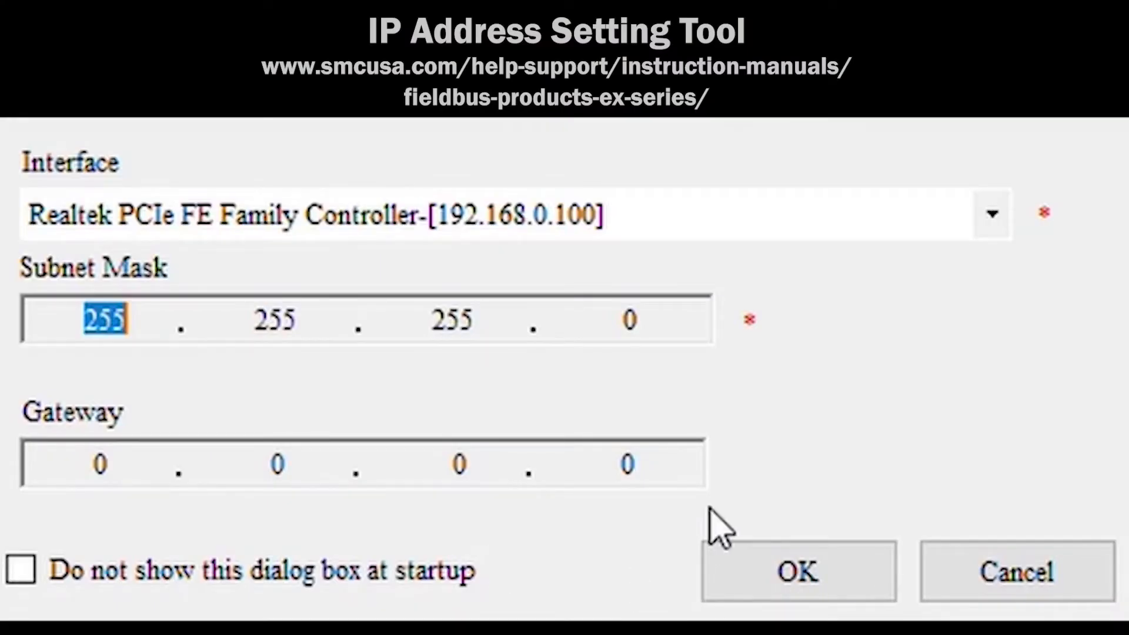
left_click(798, 571)
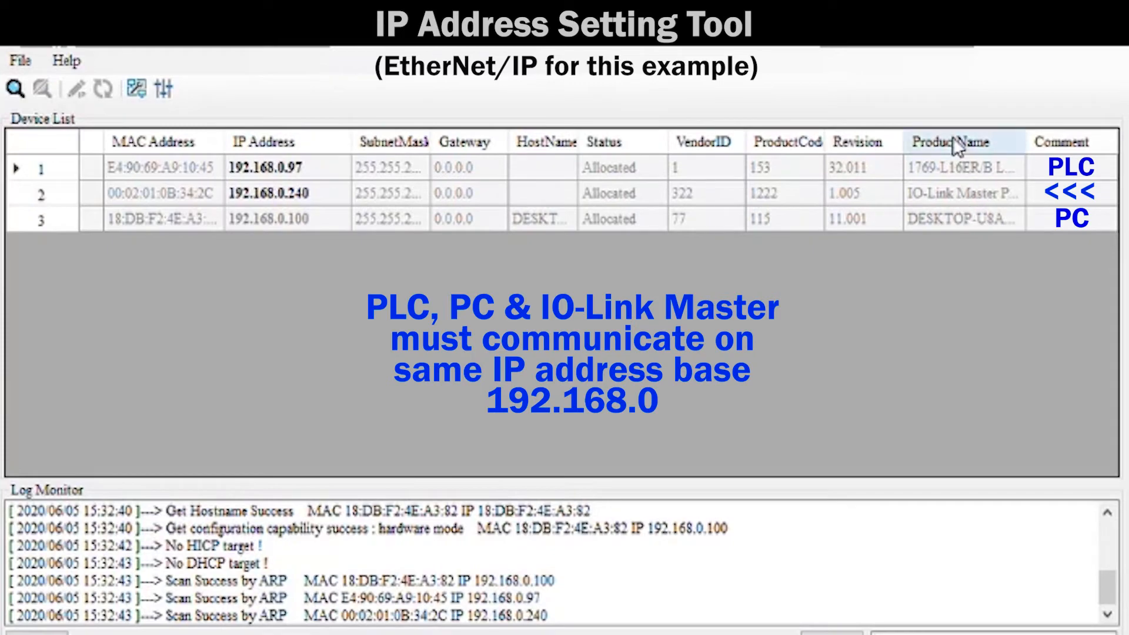
mouse_move(936, 244)
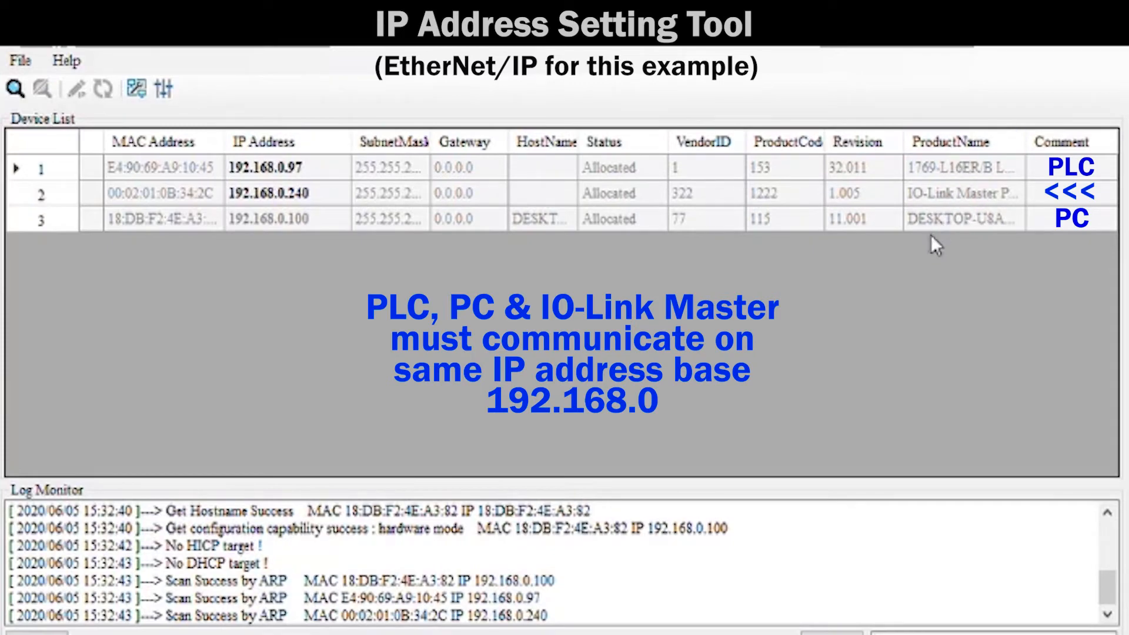